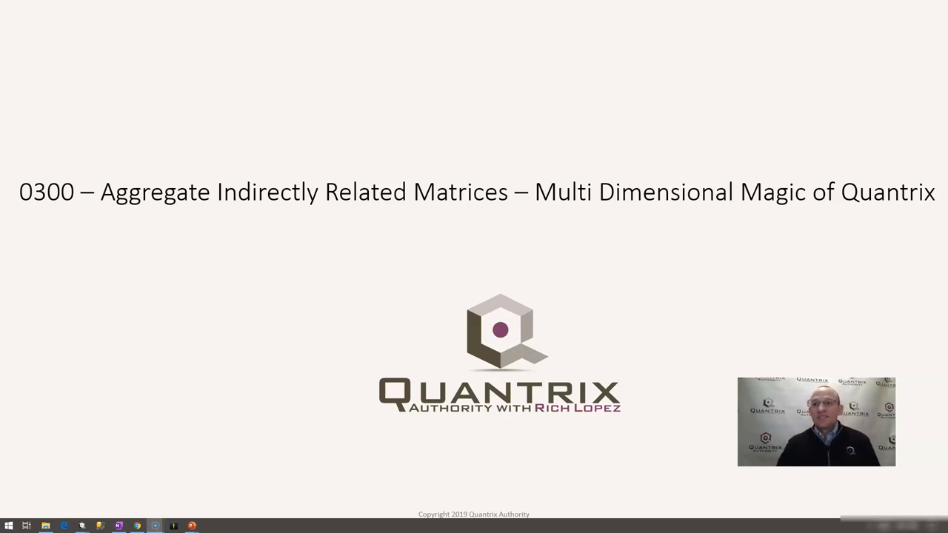
{"action": "mouse_move", "coordinate": [34, 504]}
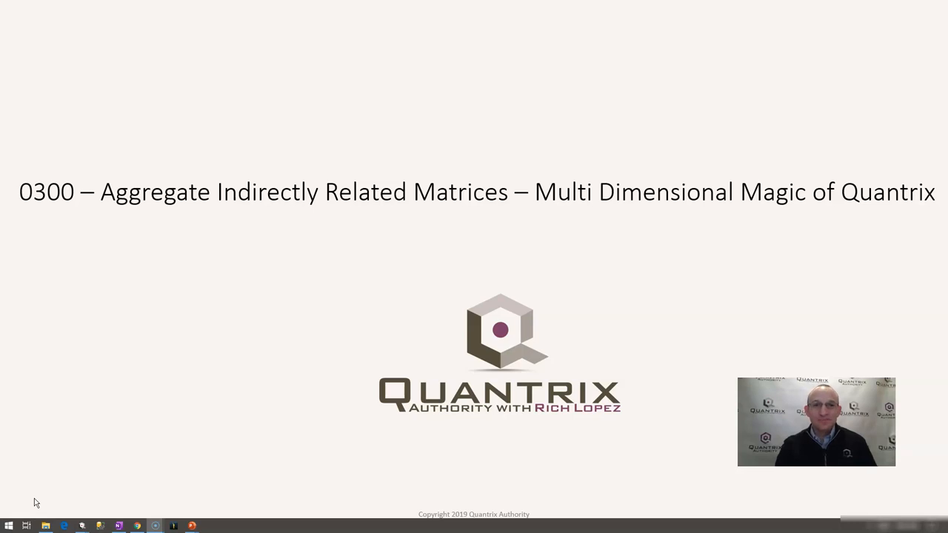
Review the Data Actual values, the map's Region column, Region Summary's region columns and Data's Year category.
{"action": "left_click", "coordinate": [172, 525]}
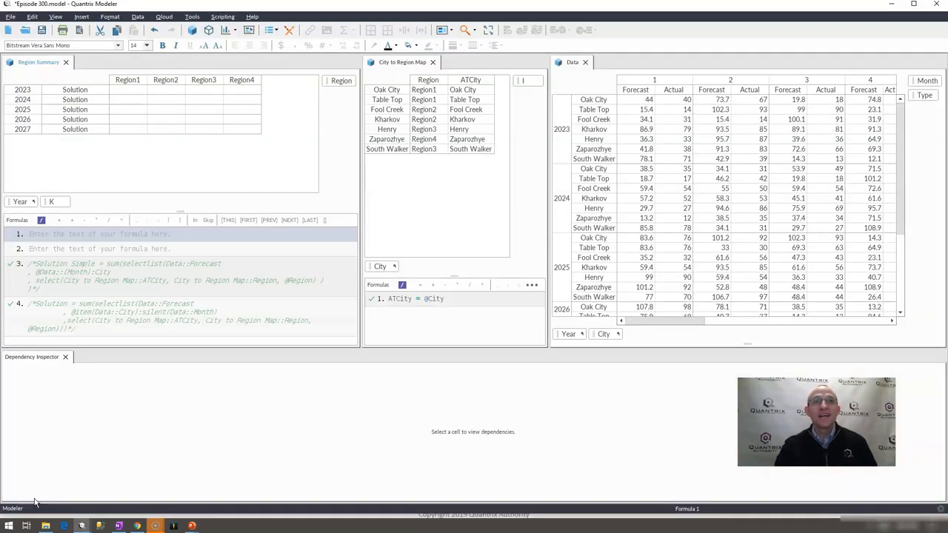
{"action": "mouse_move", "coordinate": [474, 201]}
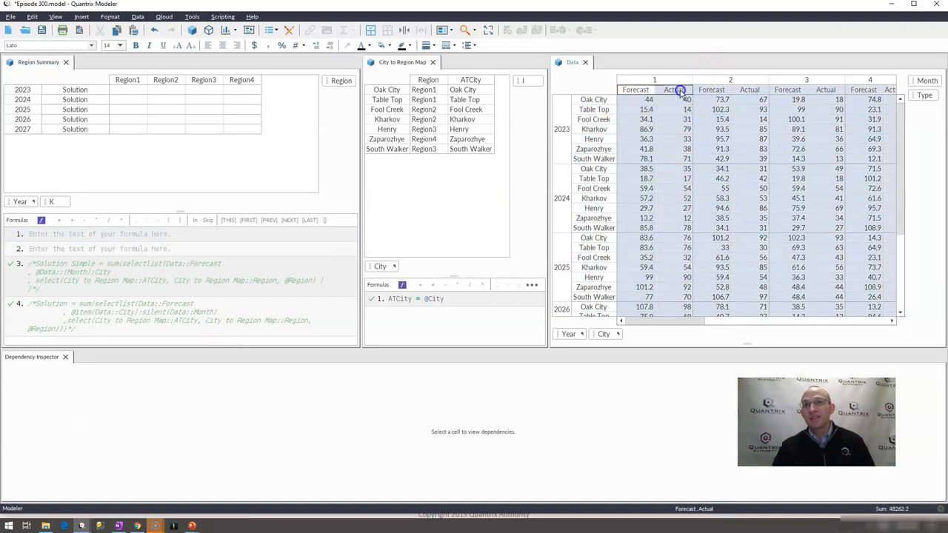
{"action": "left_click", "coordinate": [644, 139]}
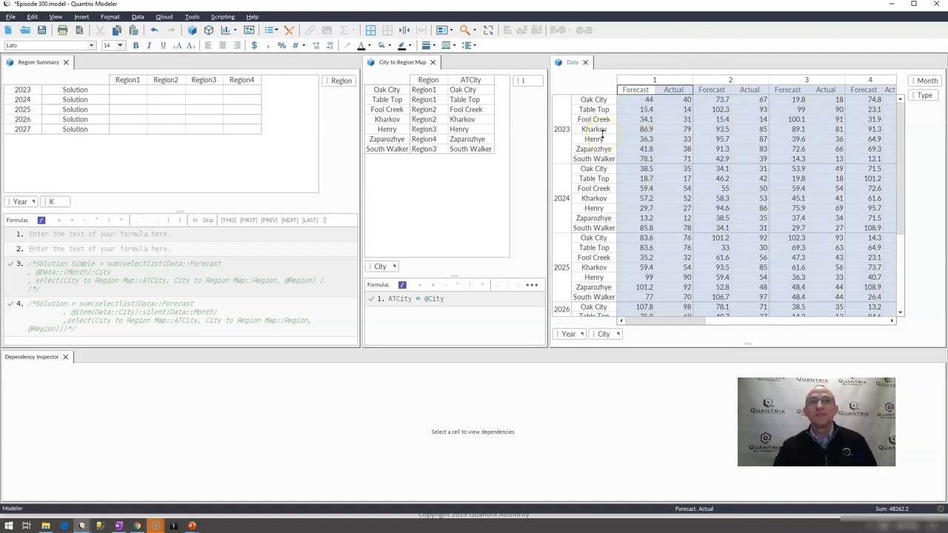
{"action": "mouse_move", "coordinate": [166, 126]}
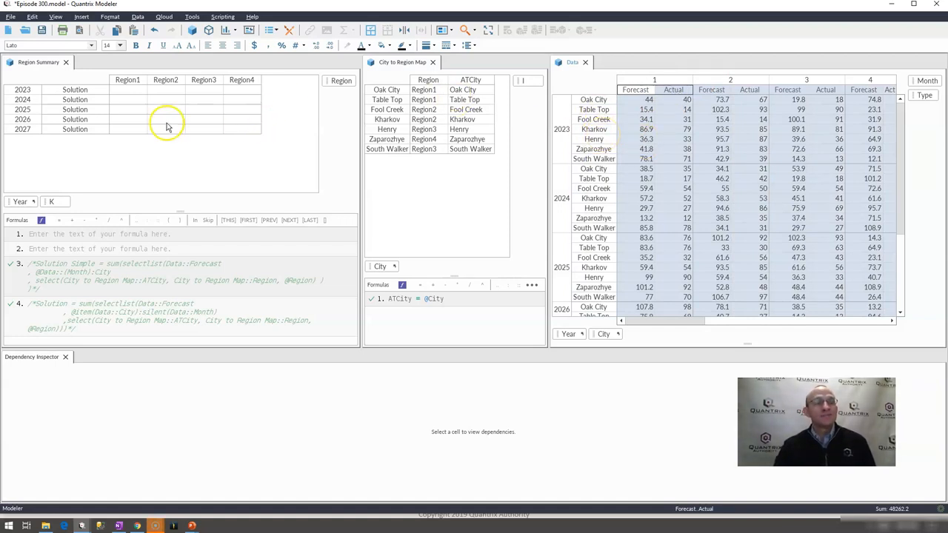
{"action": "mouse_move", "coordinate": [599, 103]}
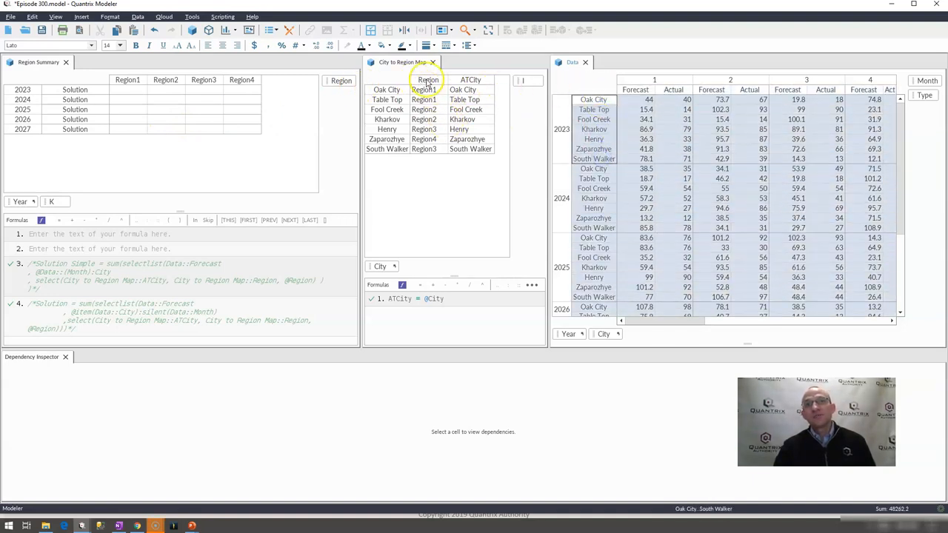
{"action": "left_click", "coordinate": [471, 80]}
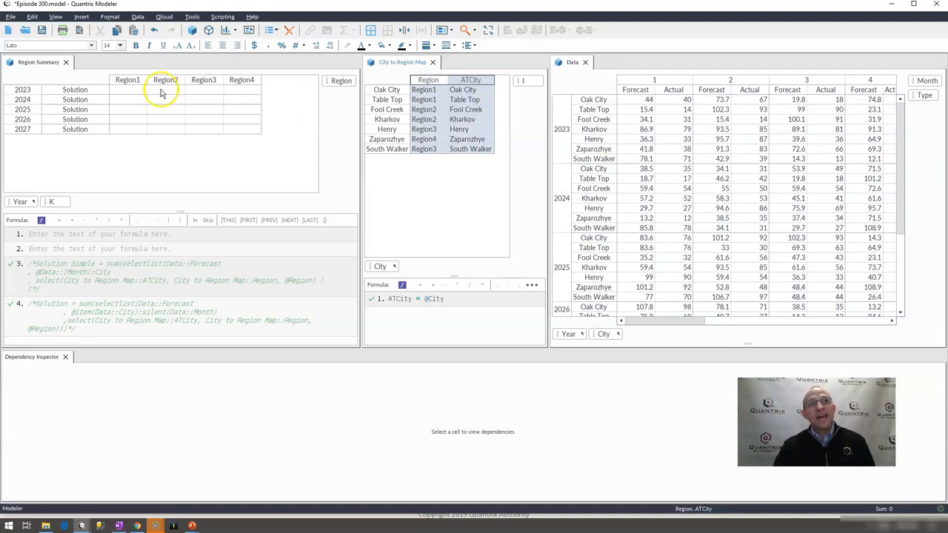
{"action": "left_click", "coordinate": [128, 89]}
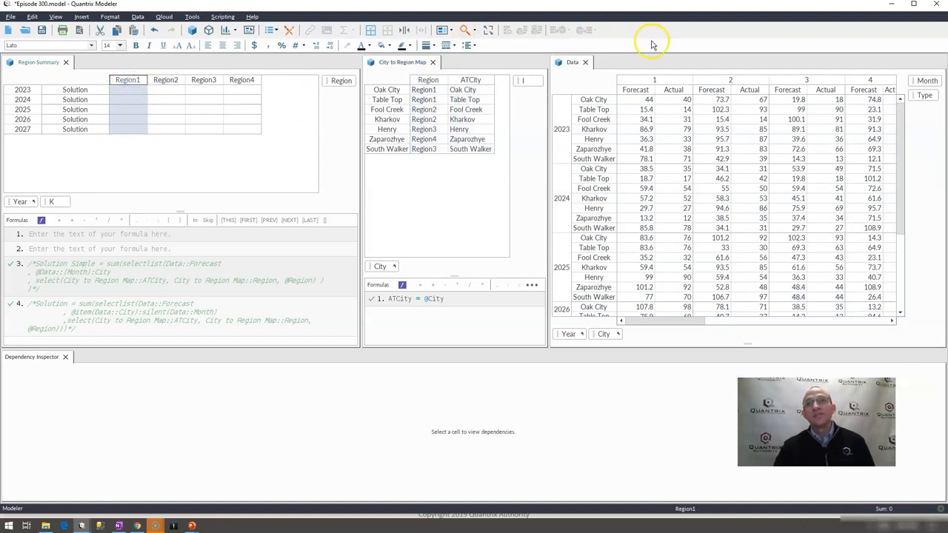
{"action": "left_click", "coordinate": [633, 91]}
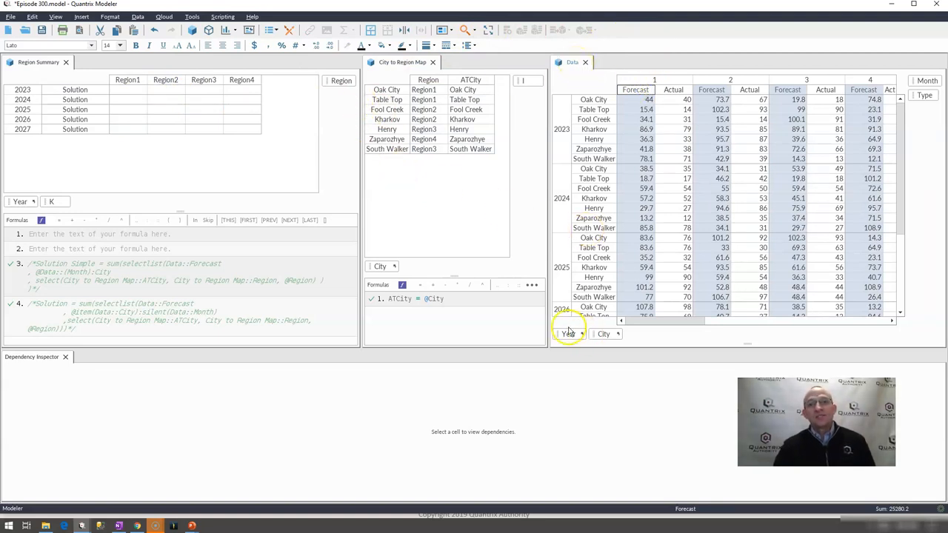
{"action": "left_click", "coordinate": [21, 201]}
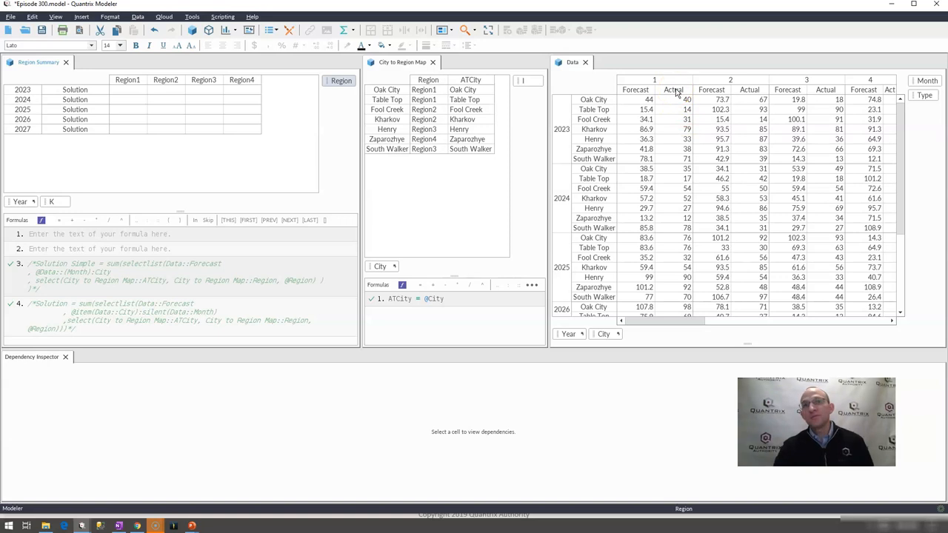
Inspect the Table Top Forecast calculation (Actual × 1.1), then select the 2024 Region4 Solution cell.
{"action": "left_click", "coordinate": [672, 90]}
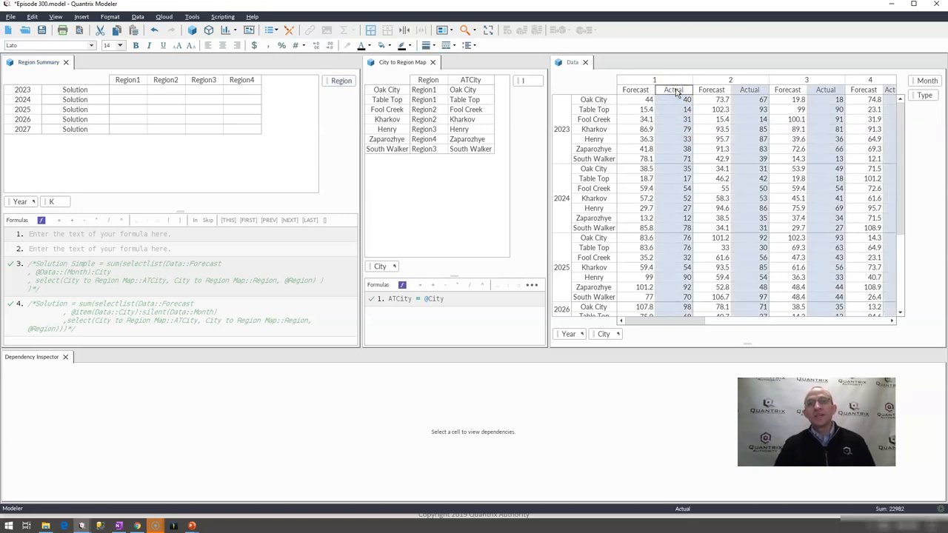
{"action": "mouse_move", "coordinate": [696, 96]}
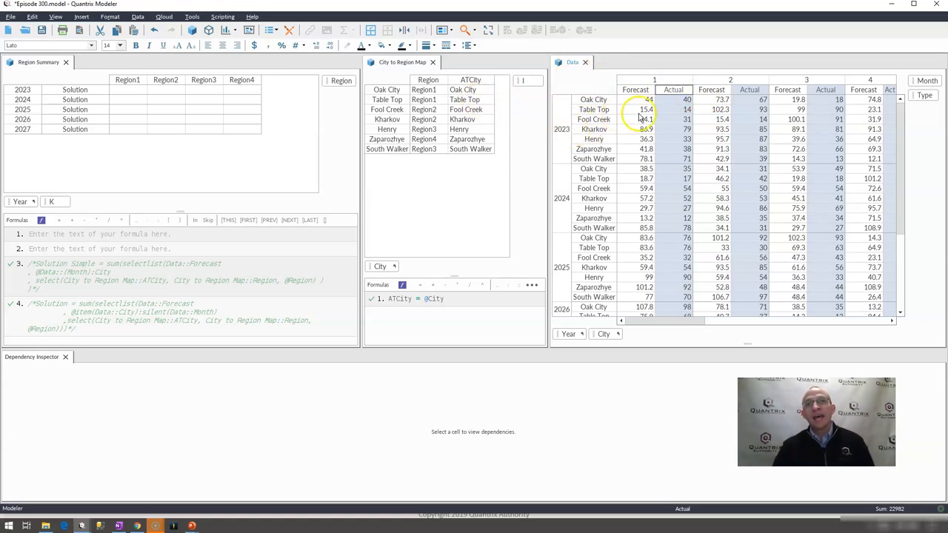
{"action": "left_click", "coordinate": [646, 110]}
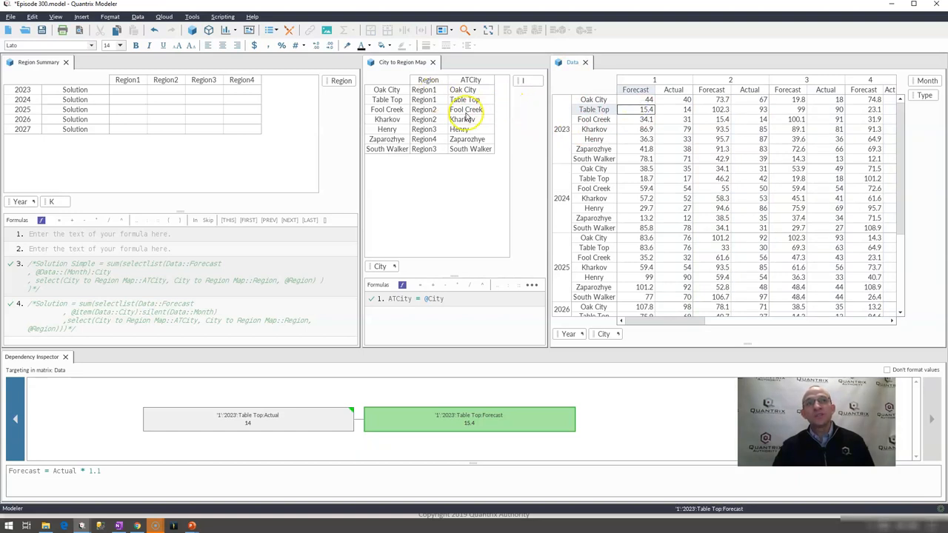
{"action": "left_click", "coordinate": [241, 99]}
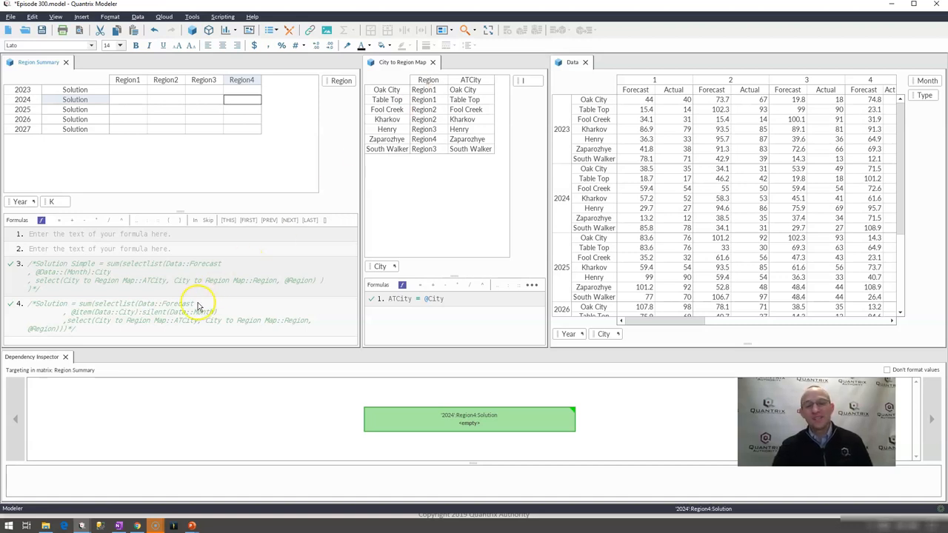
{"action": "mouse_move", "coordinate": [160, 339]}
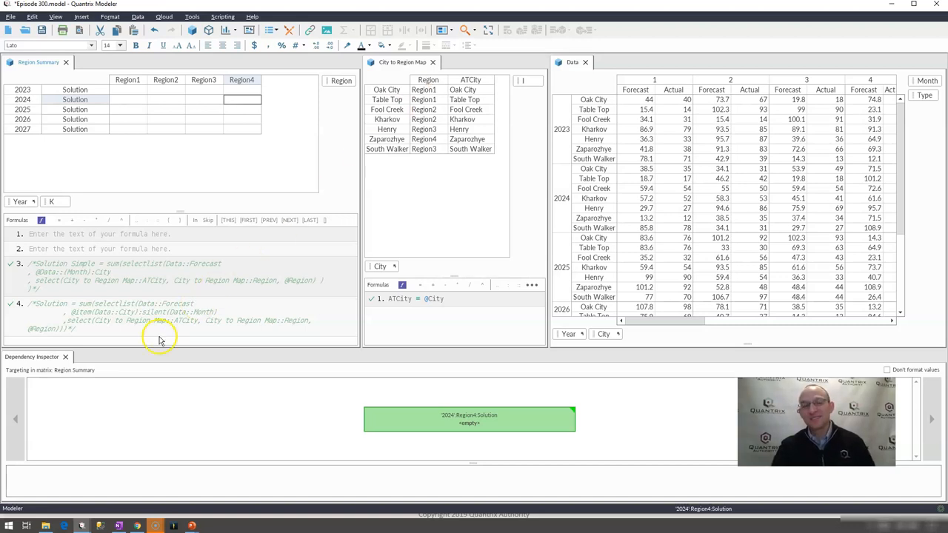
Enter the start of the formula 'Solution = sum(selectlist(' on the first formula line.
{"action": "left_click", "coordinate": [163, 234]}
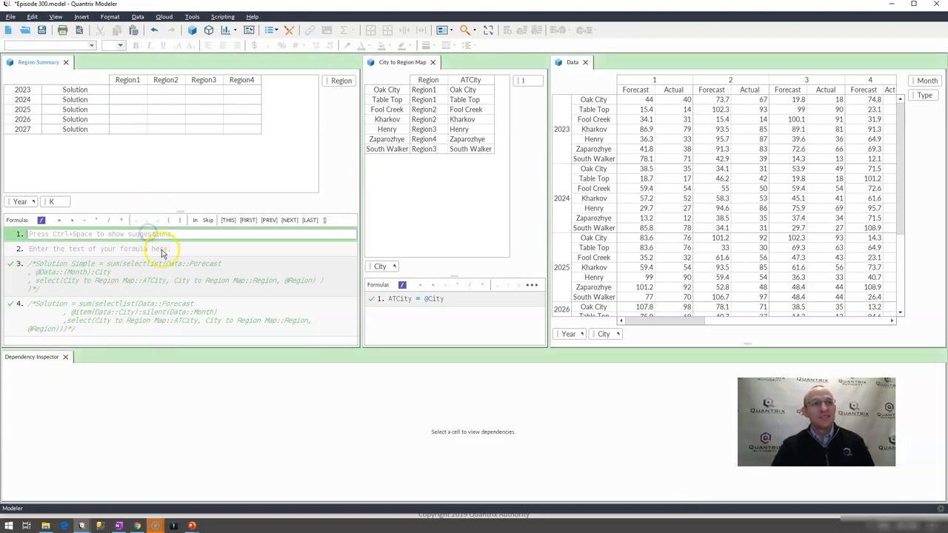
{"action": "type", "text": "so"}
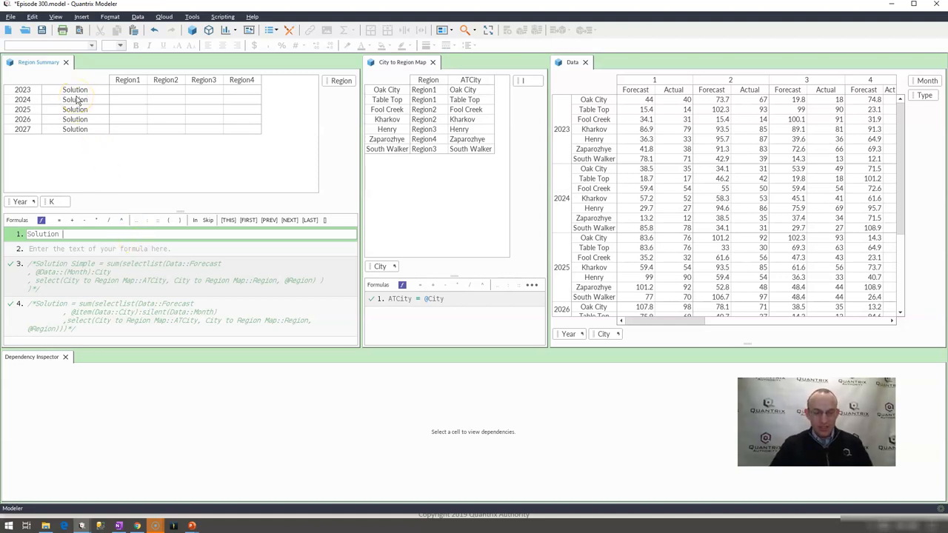
{"action": "type", "text": "= sum"}
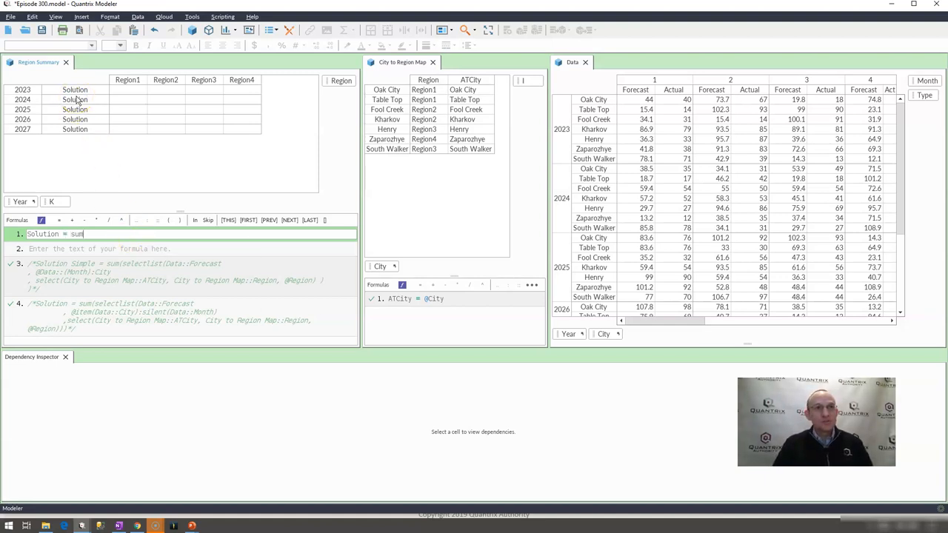
{"action": "type", "text": "(sele"}
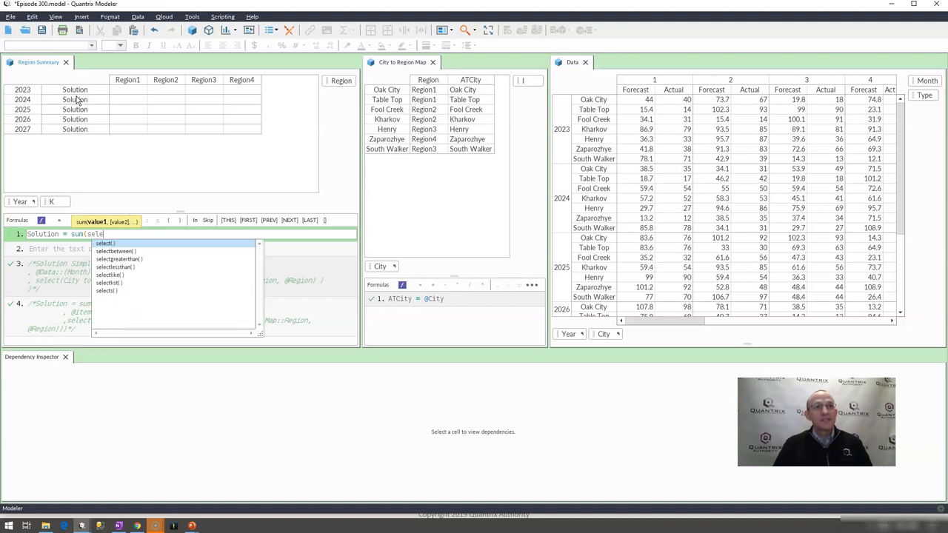
{"action": "type", "text": "ctlist("}
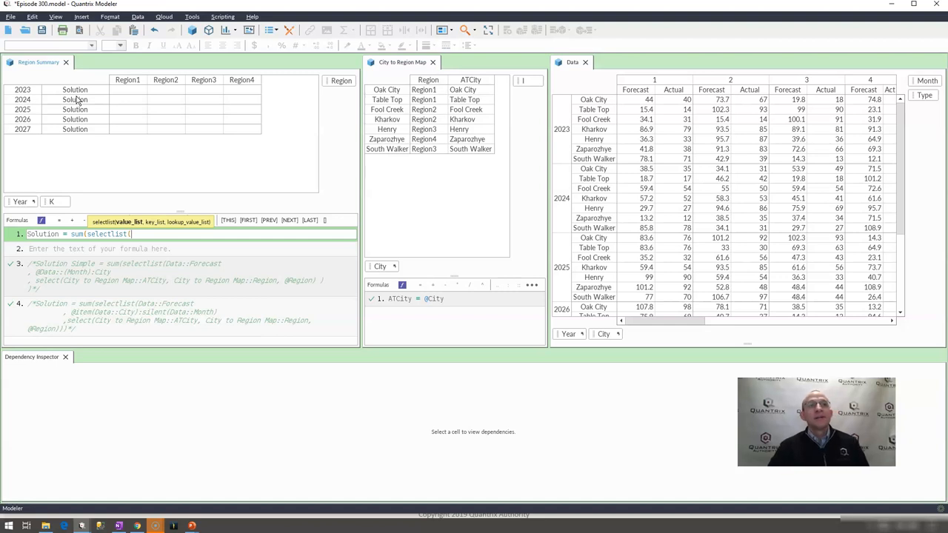
{"action": "left_click", "coordinate": [462, 91]}
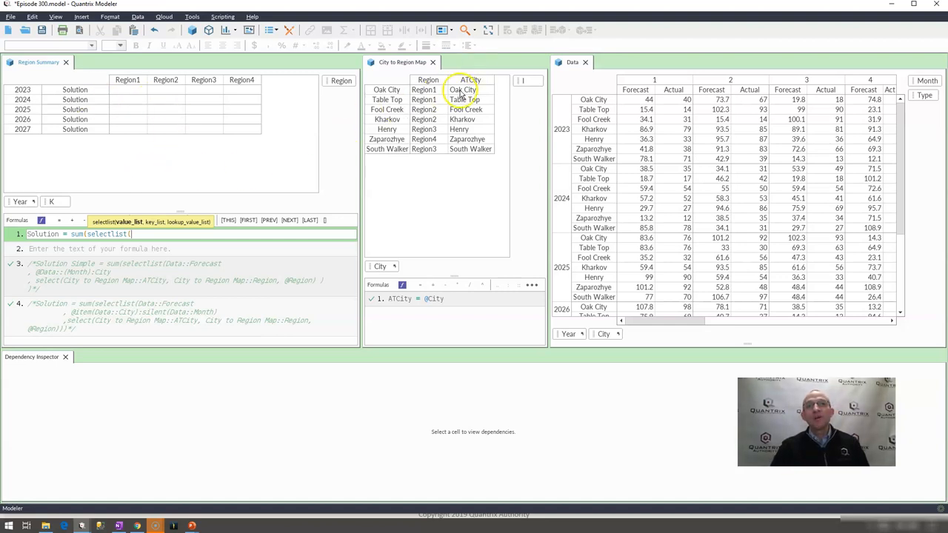
{"action": "mouse_move", "coordinate": [453, 176]}
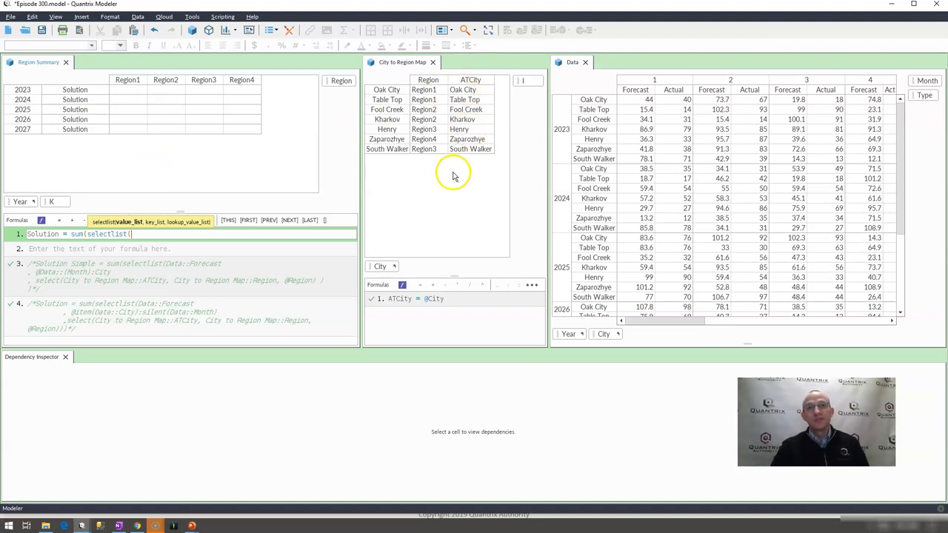
{"action": "mouse_move", "coordinate": [598, 101]}
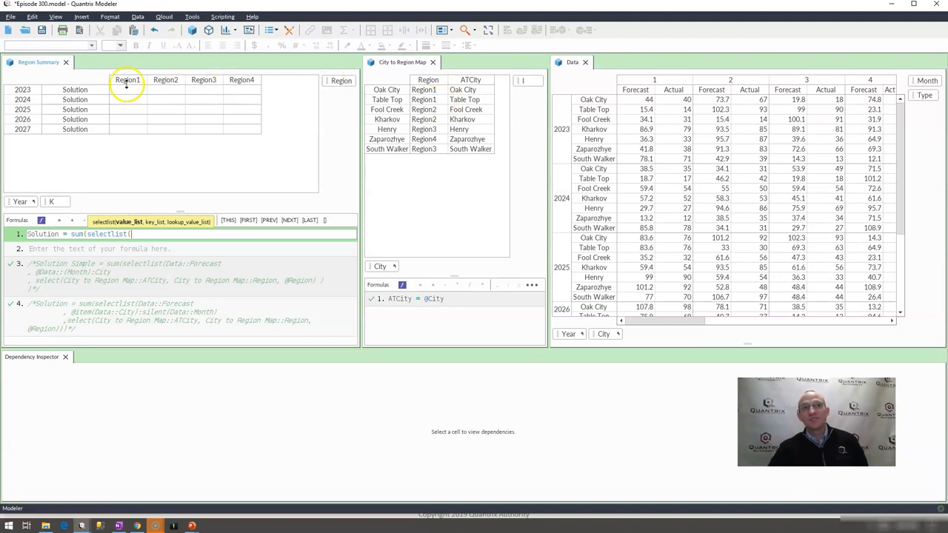
{"action": "mouse_move", "coordinate": [177, 100]}
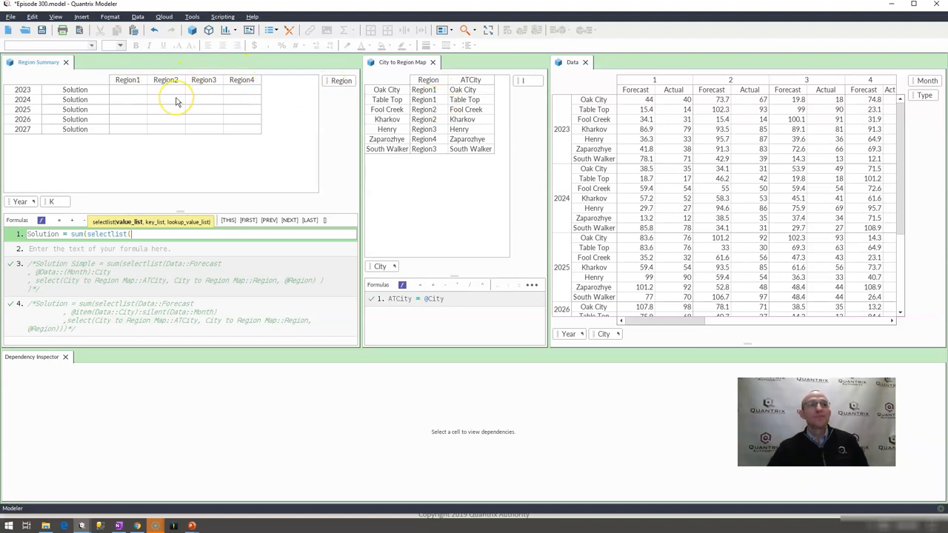
{"action": "mouse_move", "coordinate": [199, 250]}
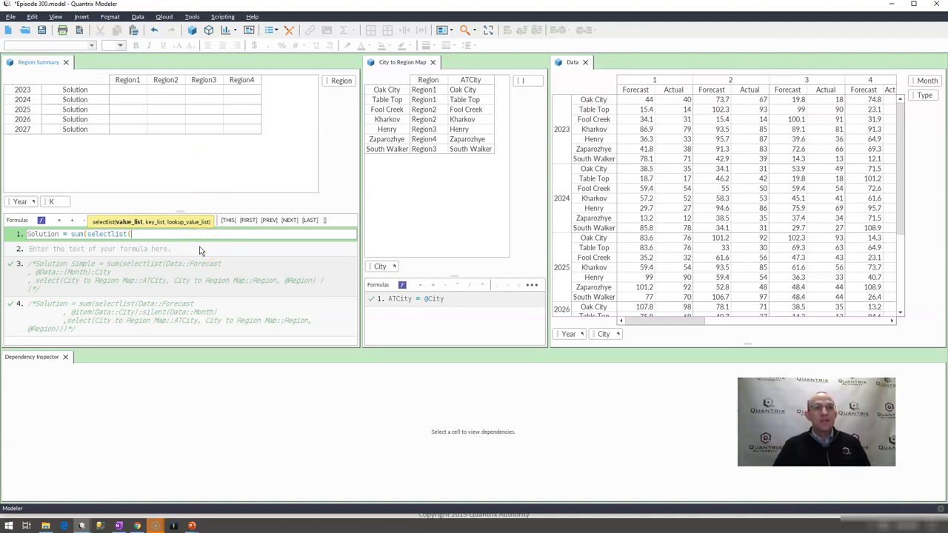
{"action": "type", "text": "dat"}
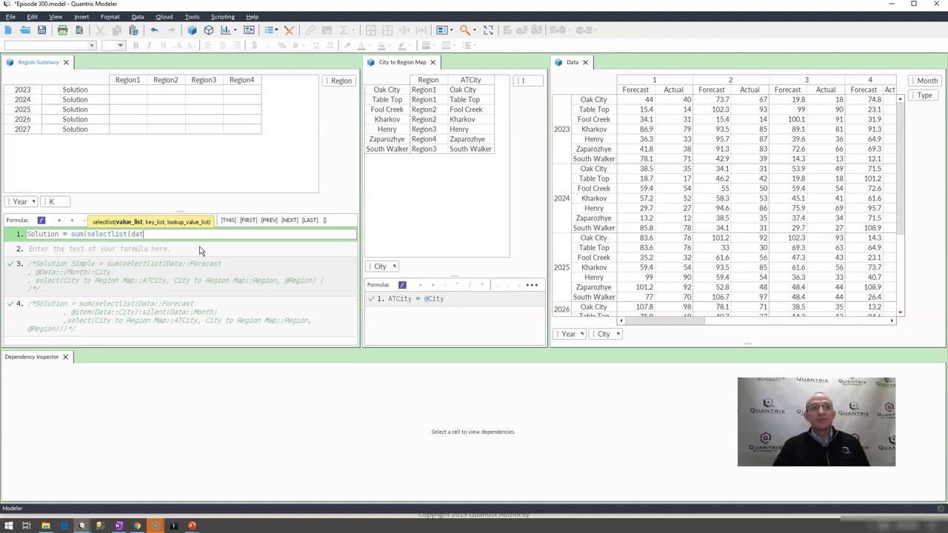
{"action": "type", "text": "Data::Forecast"}
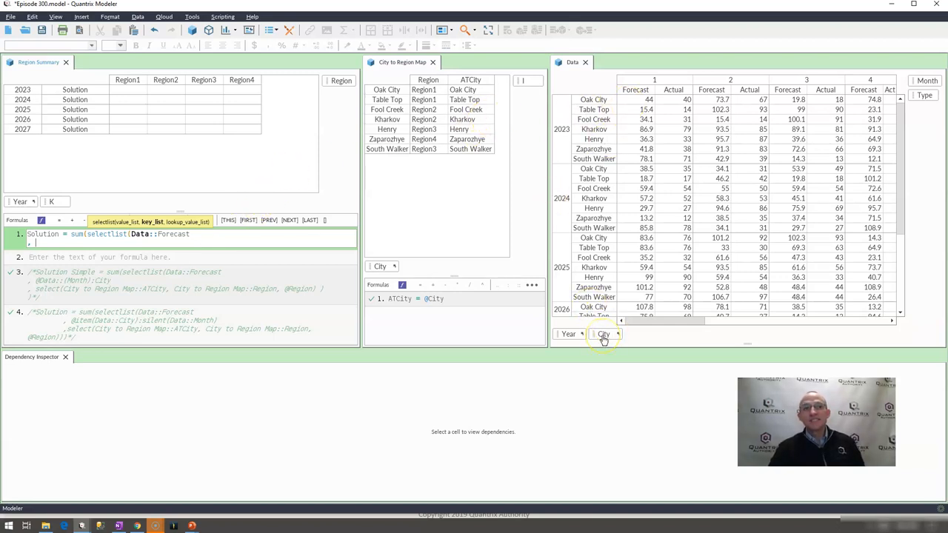
{"action": "mouse_move", "coordinate": [604, 335]}
{"action": "type", "text": " @data:"}
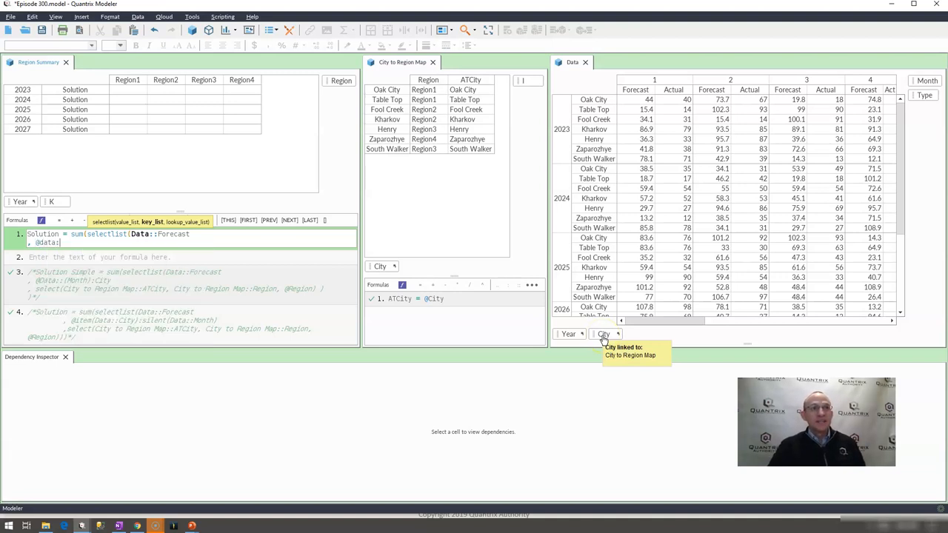
{"action": "type", "text": "City"}
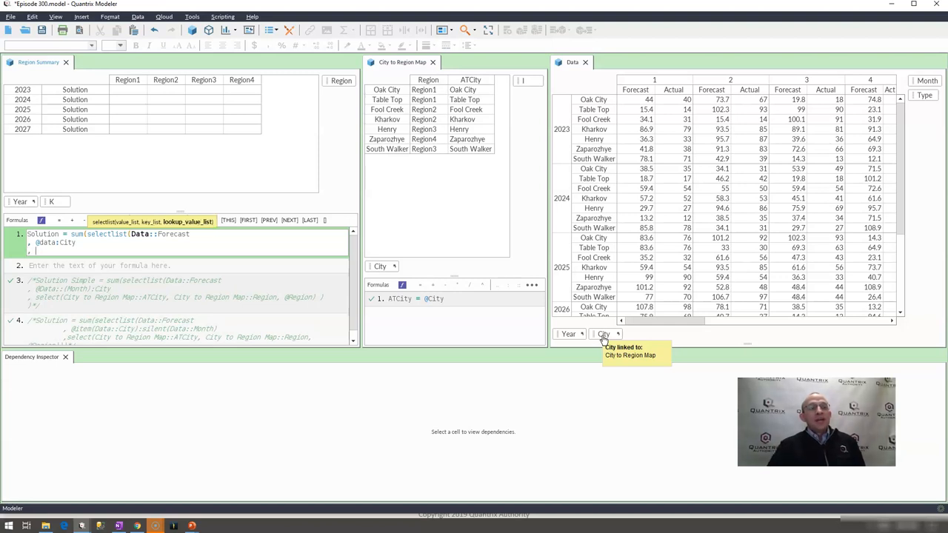
{"action": "mouse_move", "coordinate": [192, 234]}
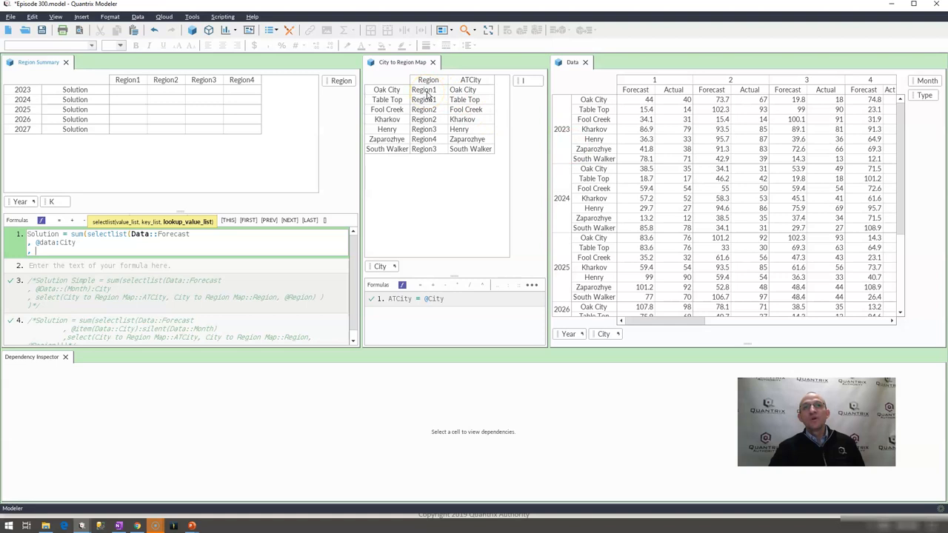
{"action": "mouse_move", "coordinate": [157, 83]}
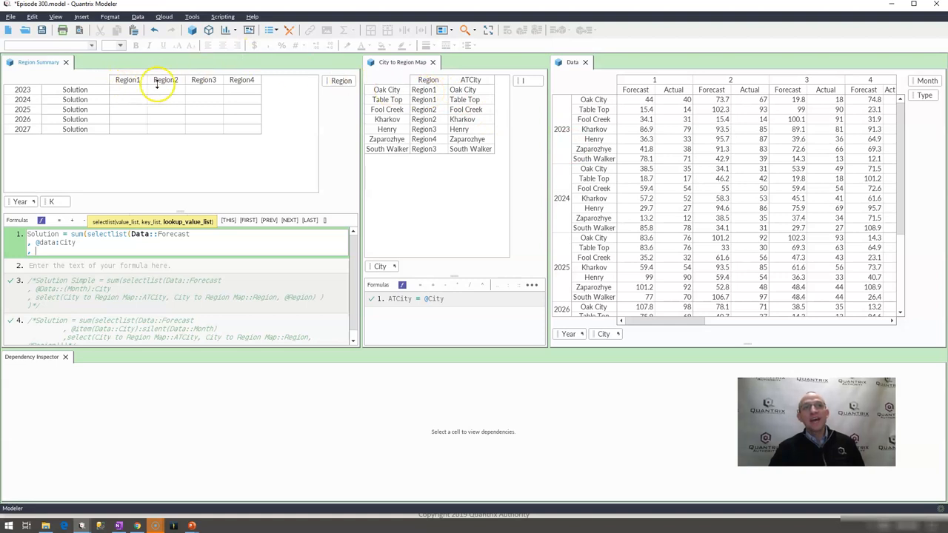
{"action": "type", "text": "select("}
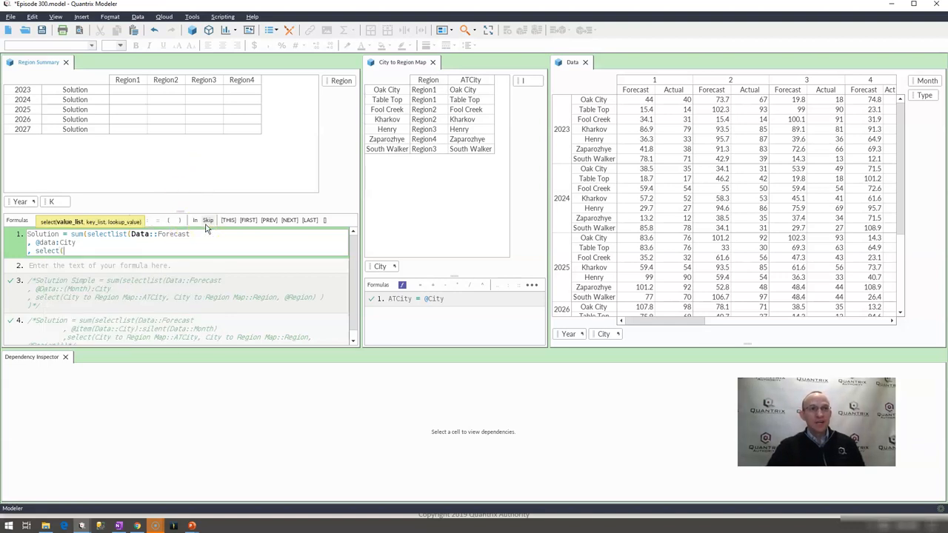
{"action": "mouse_move", "coordinate": [322, 145]}
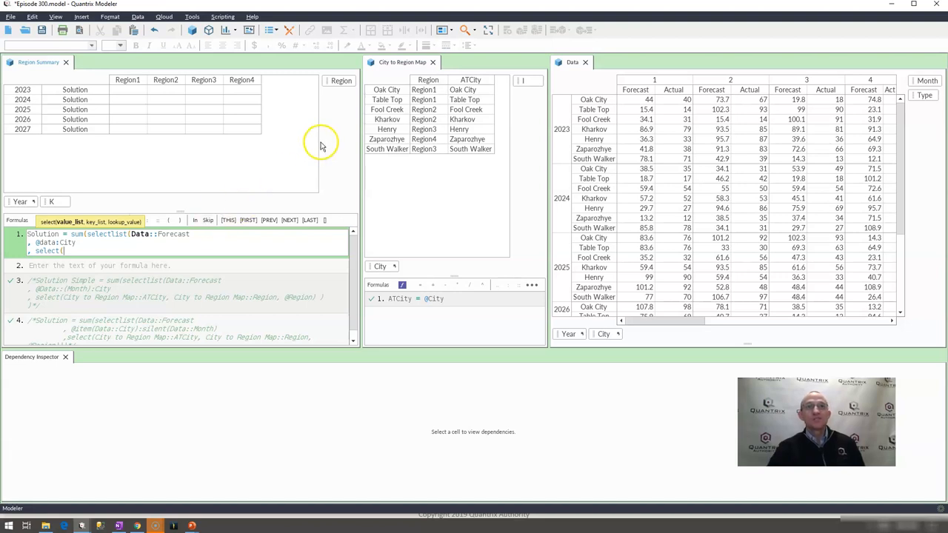
{"action": "left_click", "coordinate": [428, 80]}
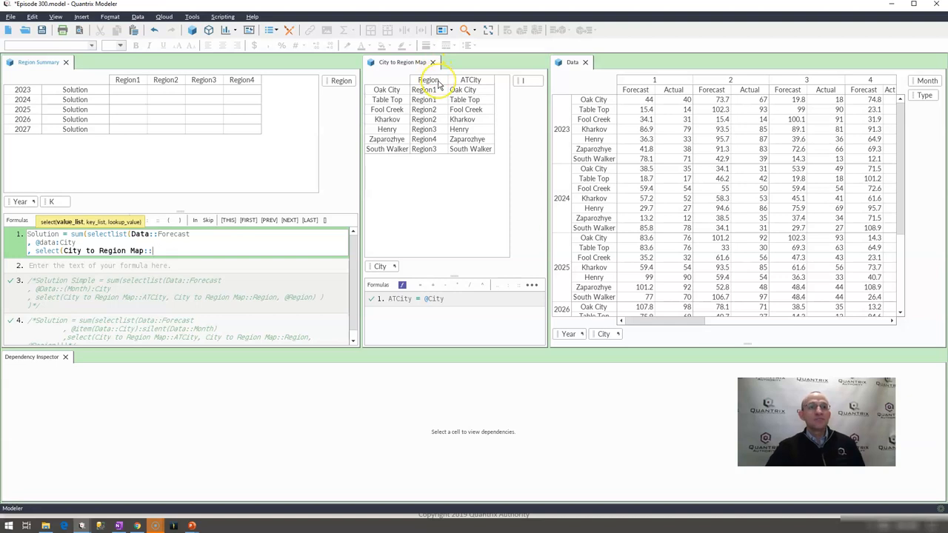
{"action": "type", "text": "ATCity"}
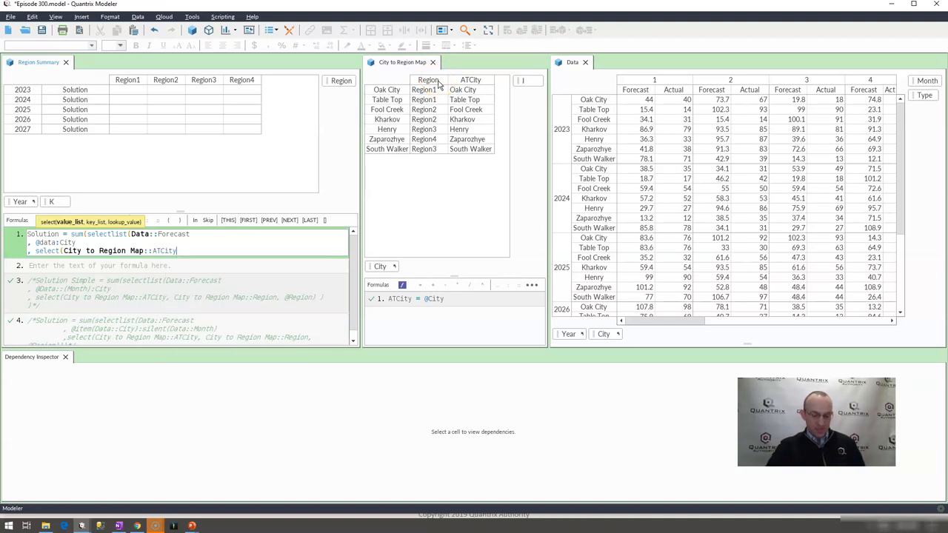
{"action": "type", "text": ","}
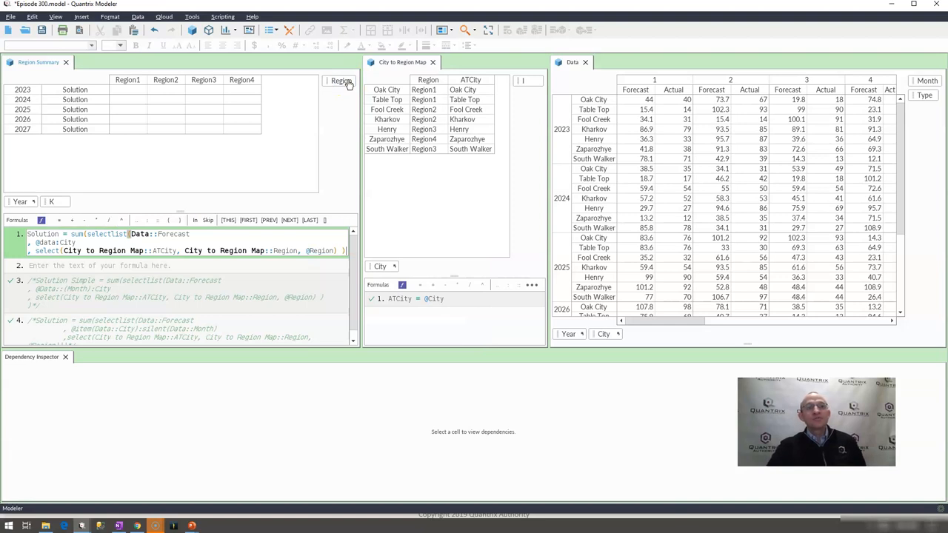
Commit the Solution formula, yielding #SIZE errors, and inspect 2024 Region1's dependencies.
{"action": "left_click", "coordinate": [59, 243]}
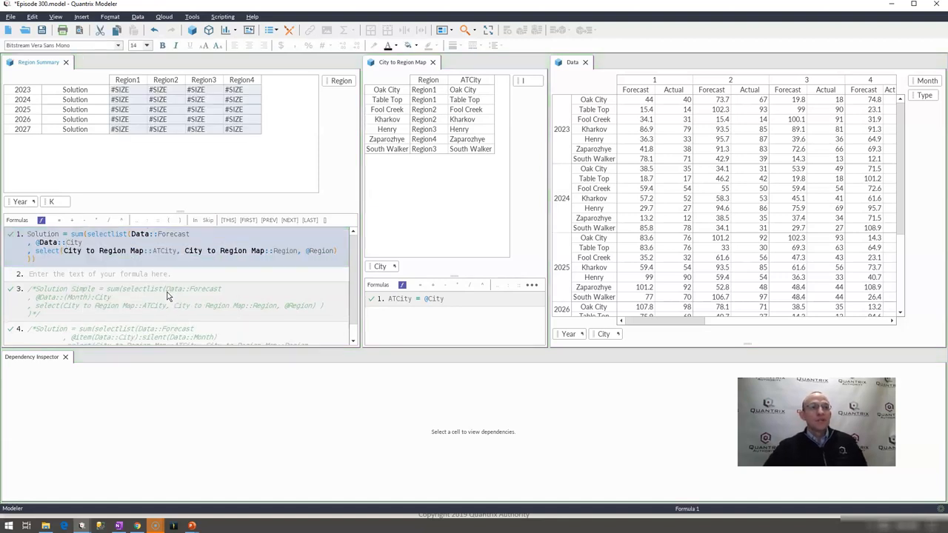
{"action": "left_click", "coordinate": [119, 99]}
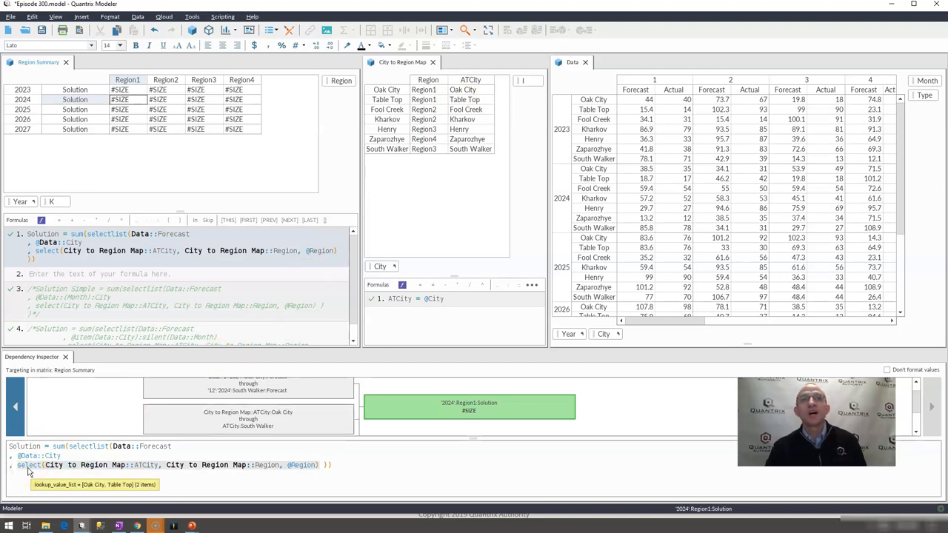
{"action": "mouse_move", "coordinate": [215, 107]}
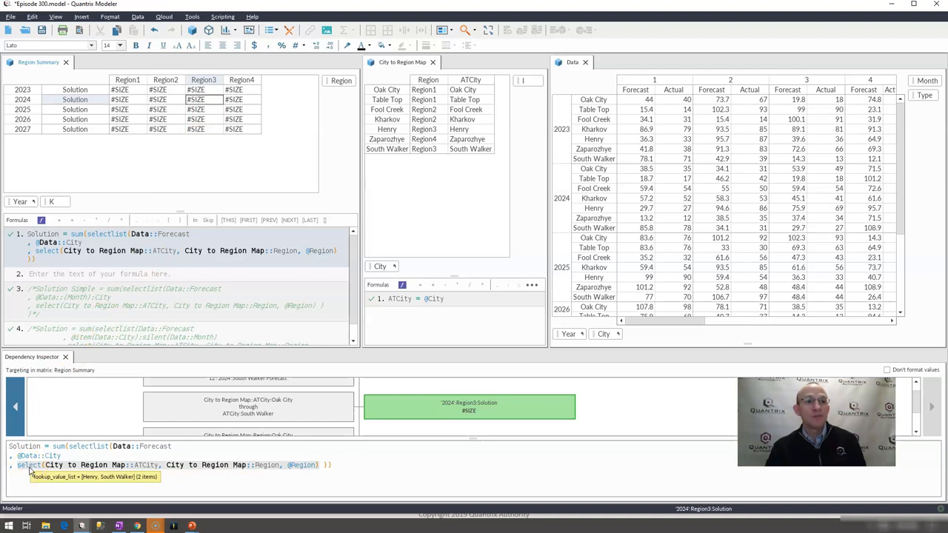
{"action": "mouse_move", "coordinate": [436, 178]}
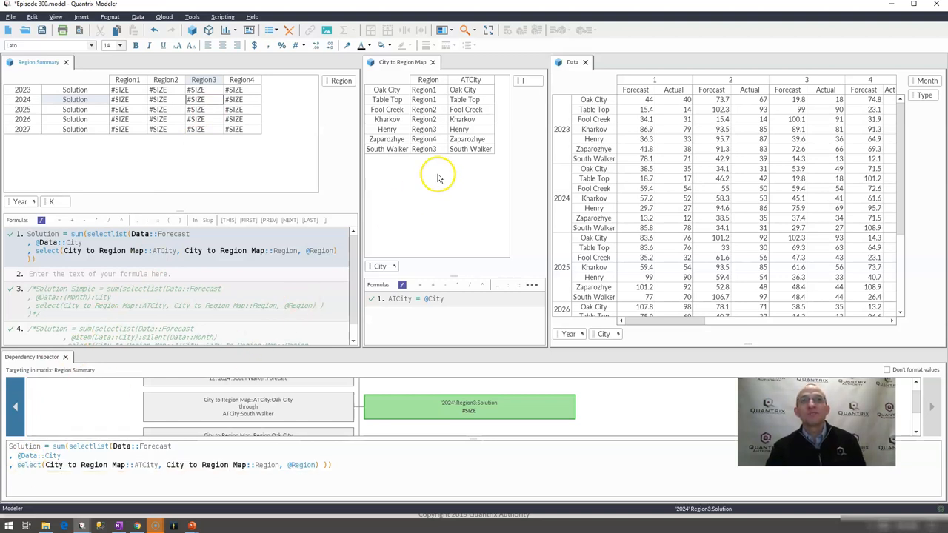
{"action": "left_click", "coordinate": [428, 129]}
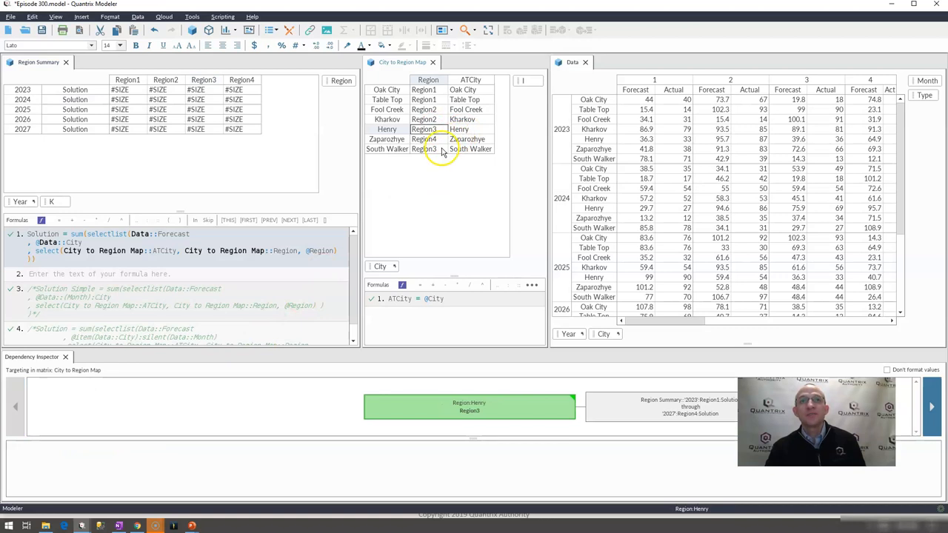
{"action": "left_click", "coordinate": [386, 148]}
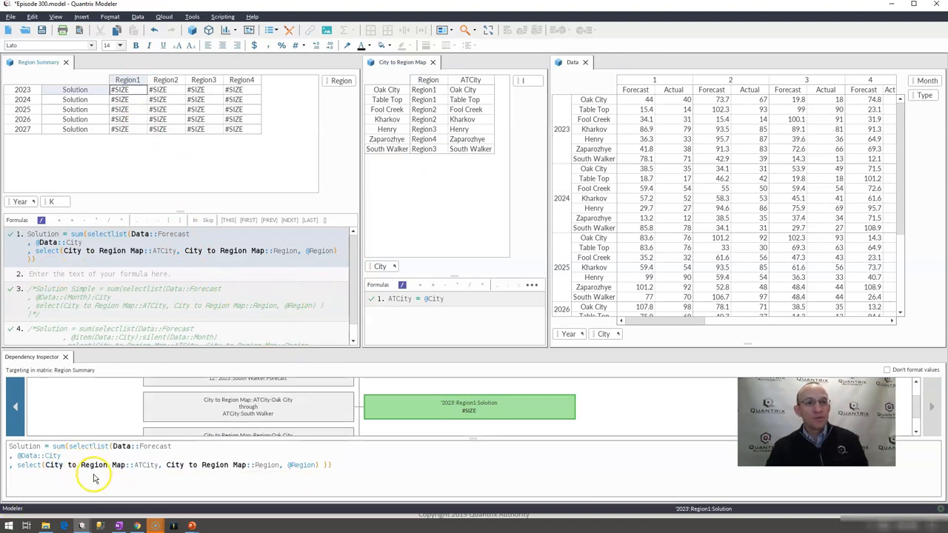
{"action": "mouse_move", "coordinate": [123, 445]}
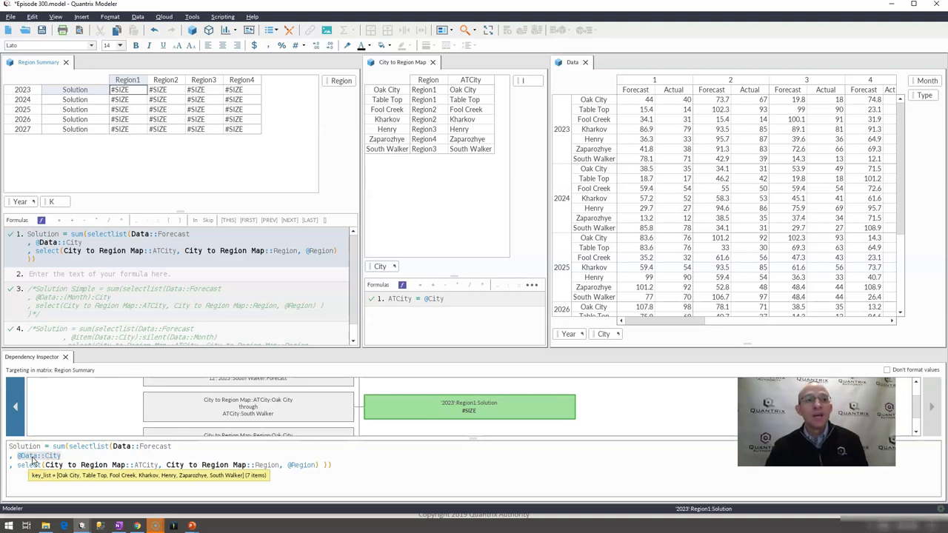
{"action": "mouse_move", "coordinate": [324, 335]}
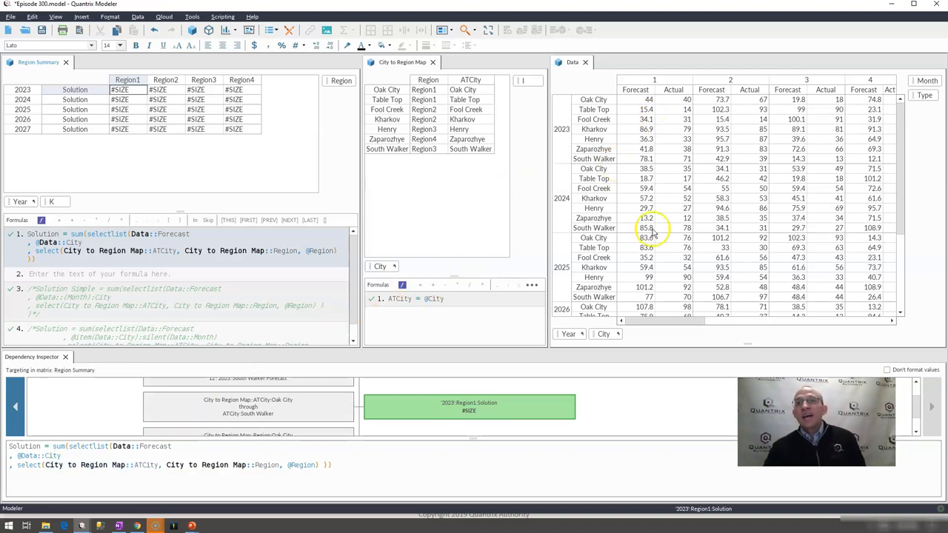
{"action": "scroll", "scroll_direction": "right", "scroll_amount": 3}
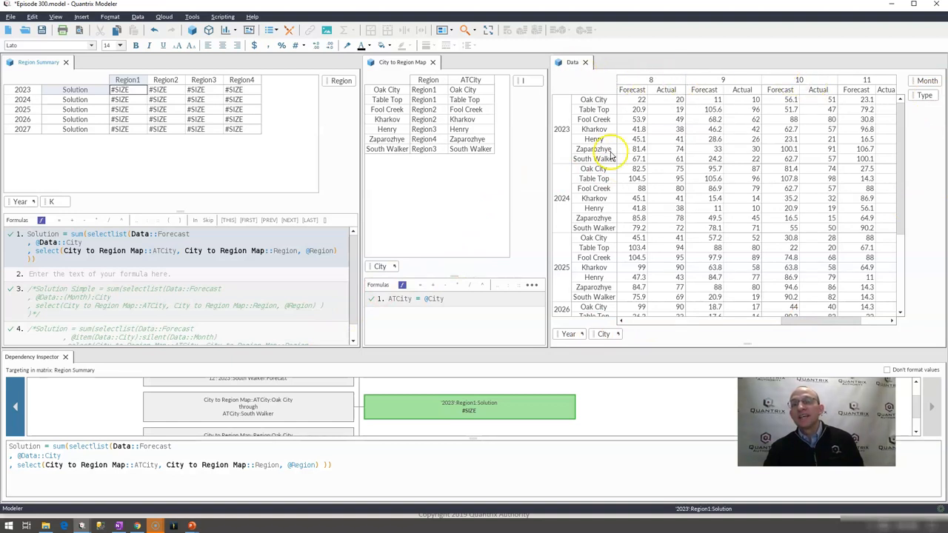
{"action": "scroll", "scroll_direction": "left", "scroll_amount": 3}
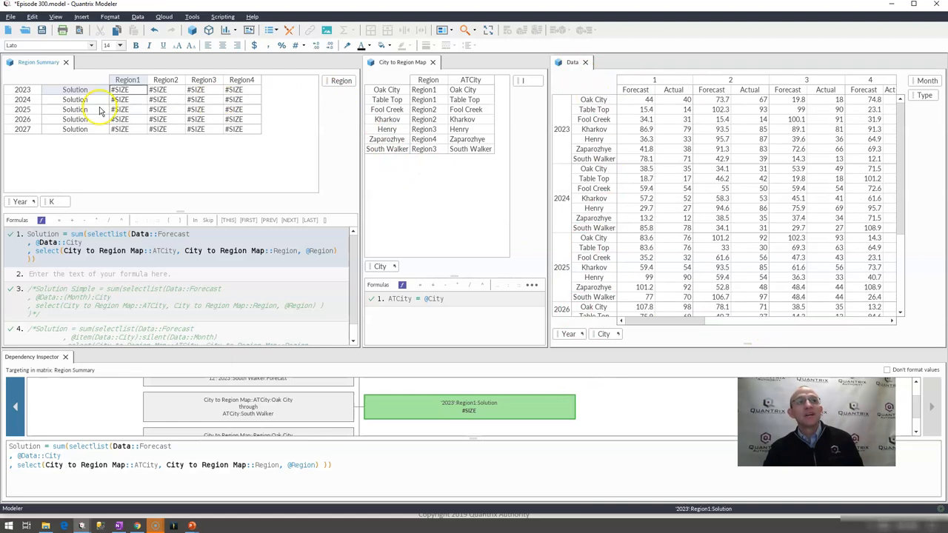
{"action": "mouse_move", "coordinate": [22, 202]}
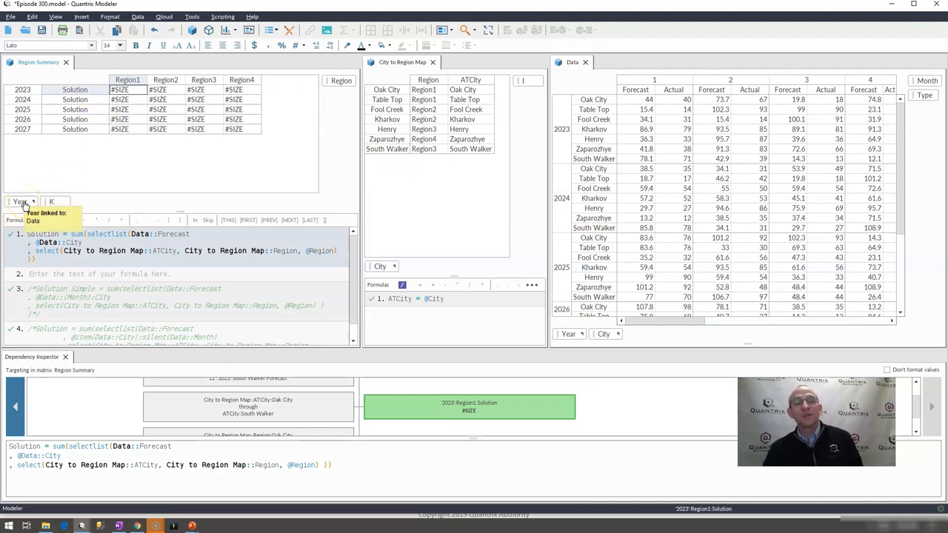
{"action": "mouse_move", "coordinate": [174, 145]}
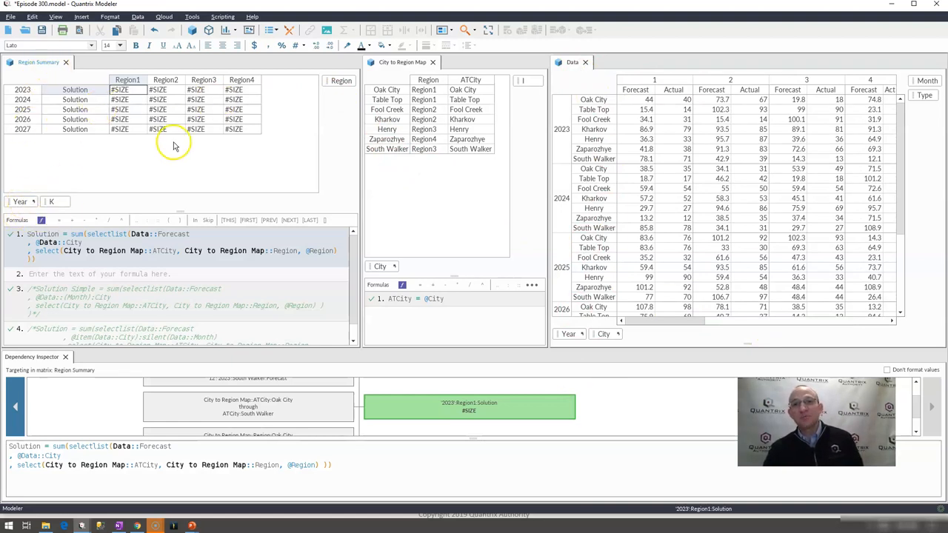
{"action": "mouse_move", "coordinate": [515, 322]}
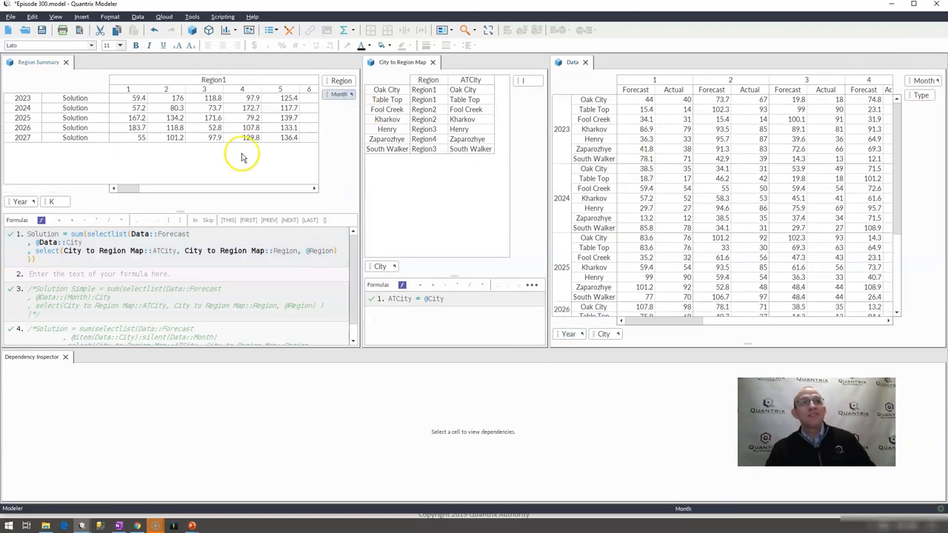
Drag Month into Region Summary's columns so Solution shows numeric monthly sums.
{"action": "left_click", "coordinate": [130, 250]}
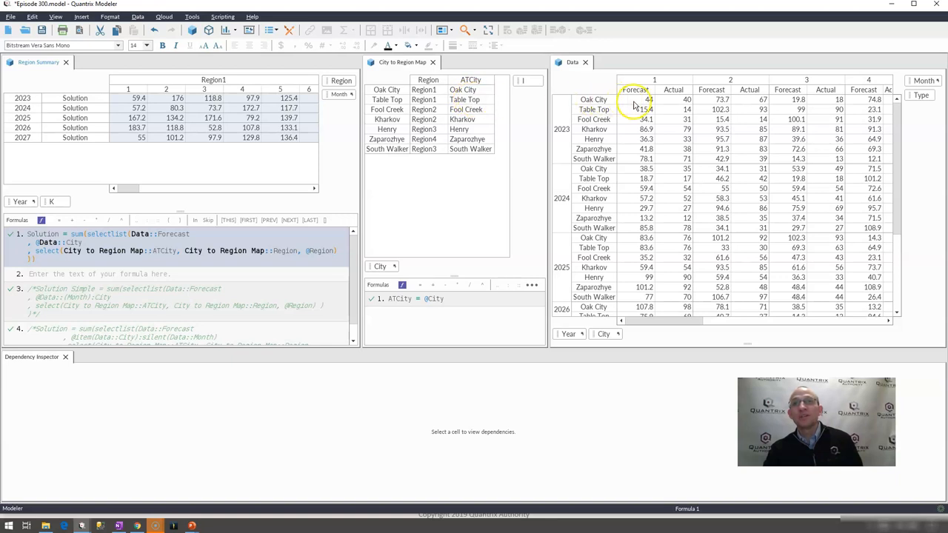
{"action": "left_click", "coordinate": [636, 109]}
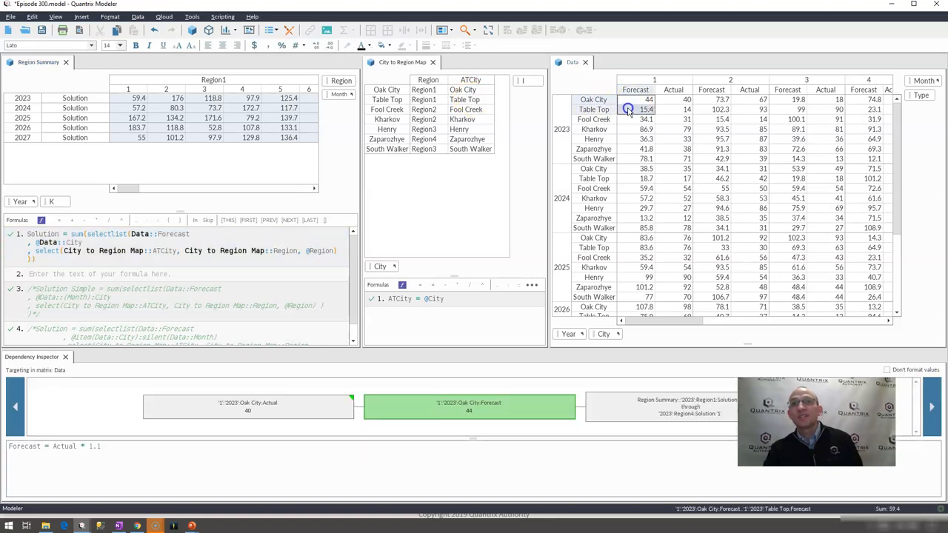
{"action": "left_click", "coordinate": [635, 169]}
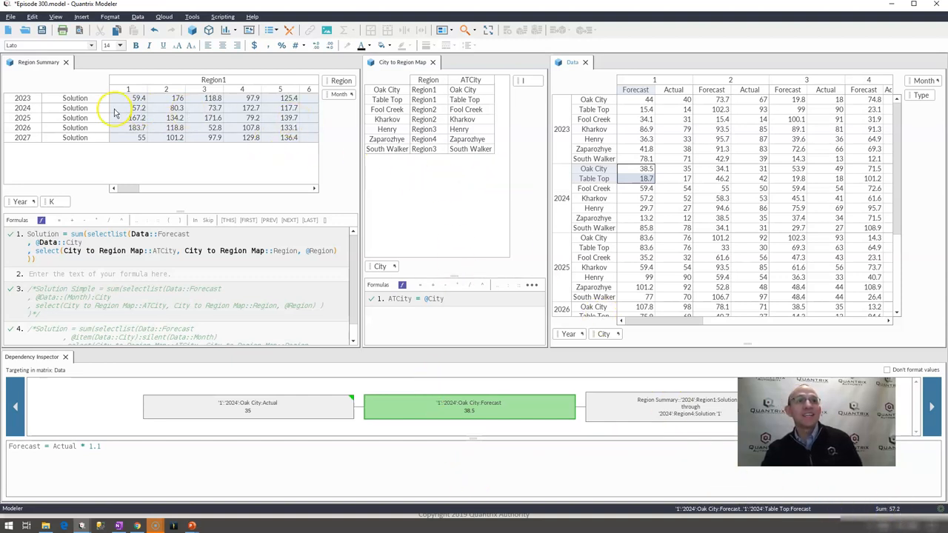
{"action": "mouse_move", "coordinate": [139, 119]}
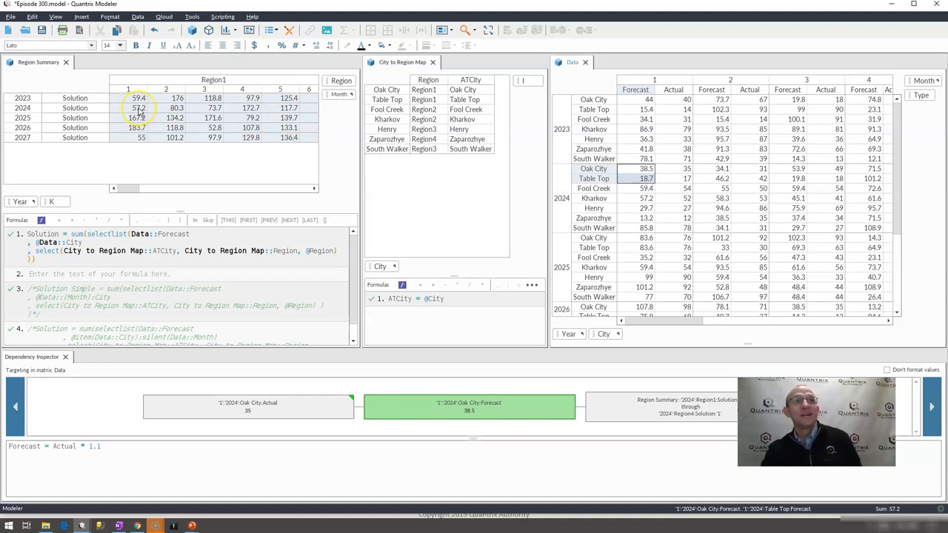
{"action": "mouse_move", "coordinate": [494, 161]}
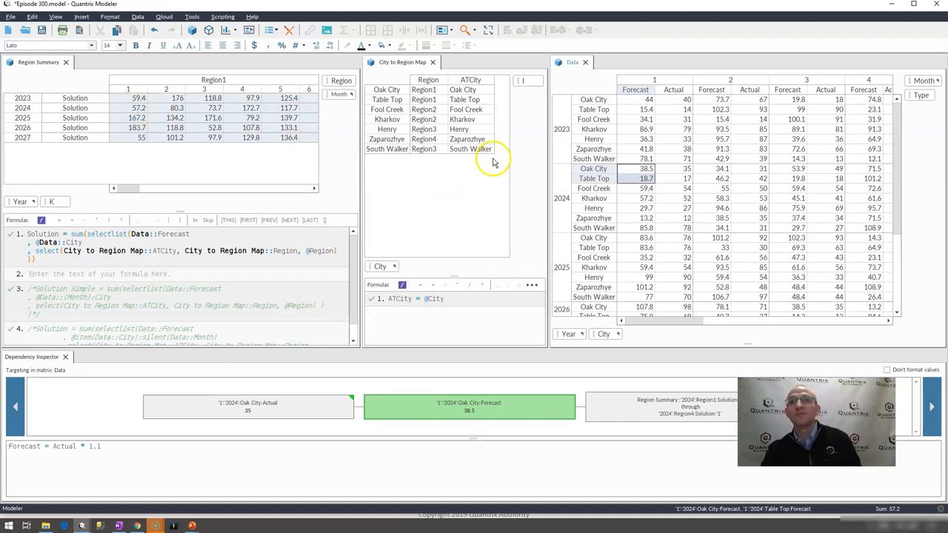
{"action": "mouse_move", "coordinate": [718, 177]}
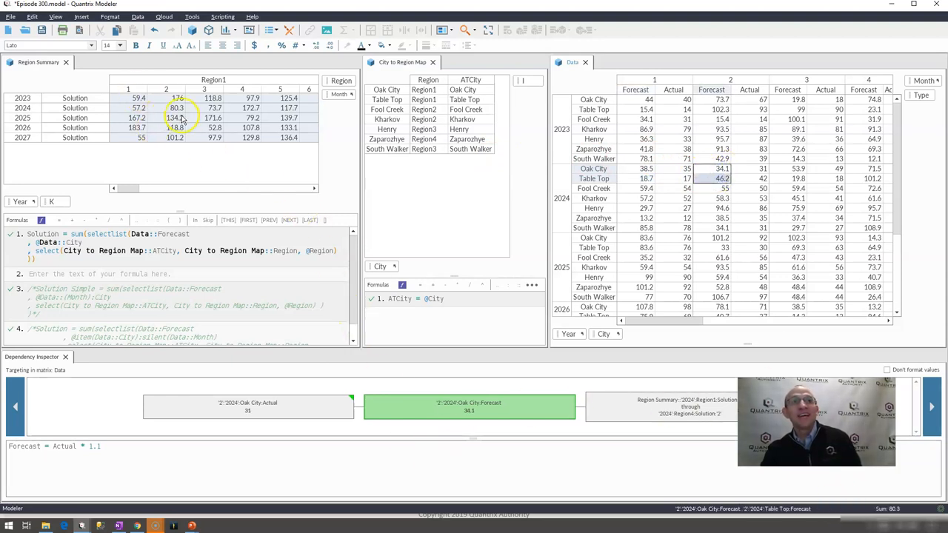
{"action": "left_click", "coordinate": [424, 90]}
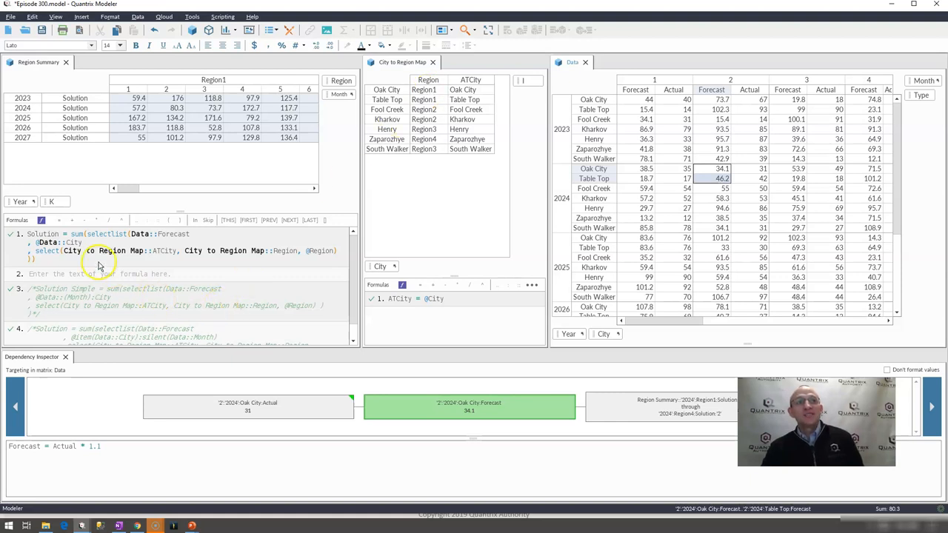
{"action": "mouse_move", "coordinate": [148, 263]}
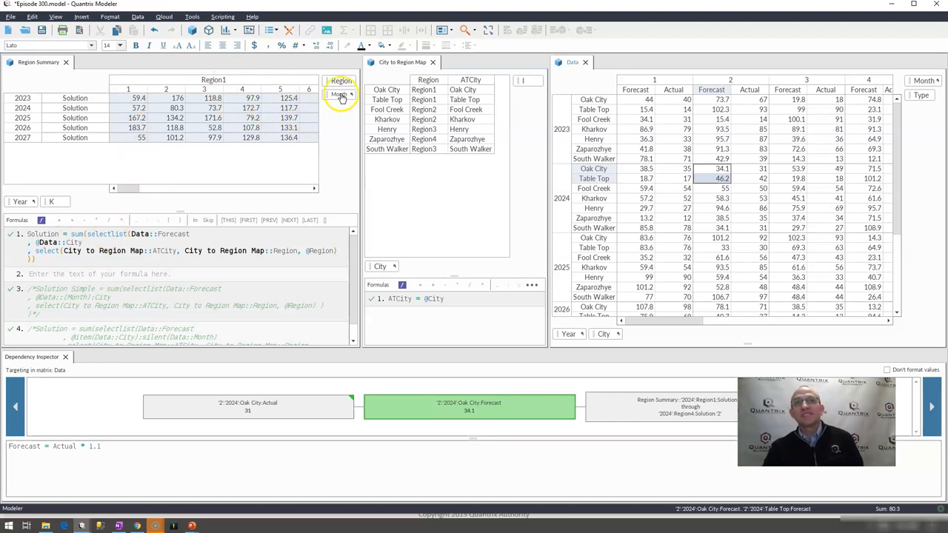
Drag Month back out of Region Summary, returning the Region columns to #SIZE errors.
{"action": "left_click", "coordinate": [341, 95]}
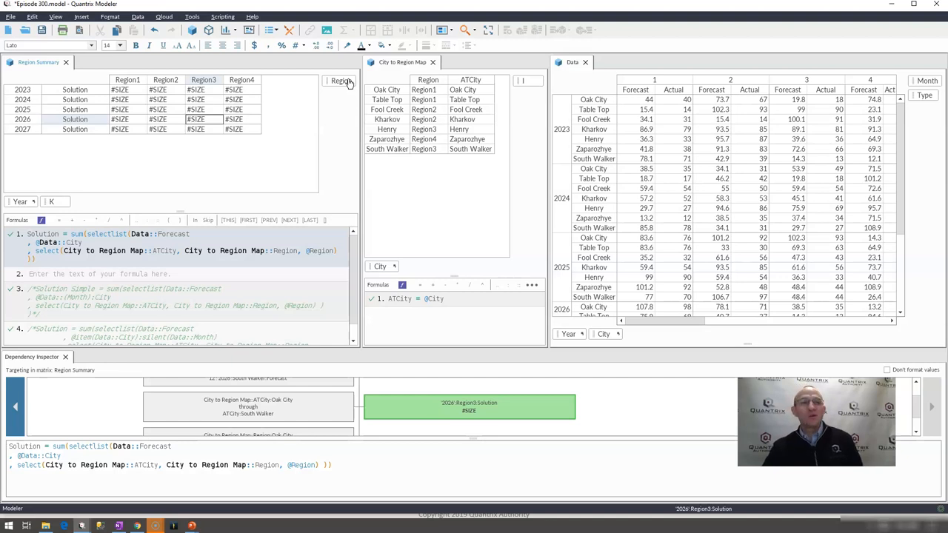
{"action": "mouse_move", "coordinate": [346, 116]}
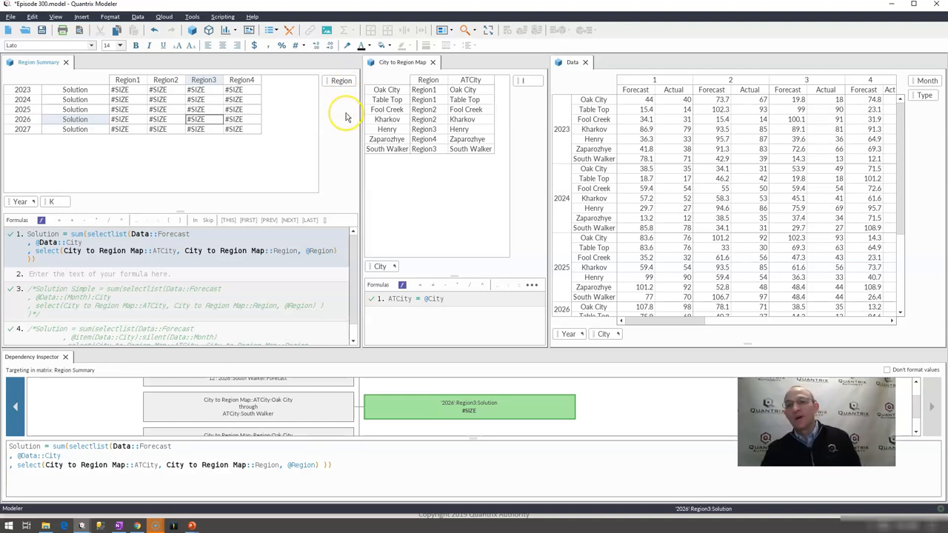
{"action": "mouse_move", "coordinate": [347, 113]}
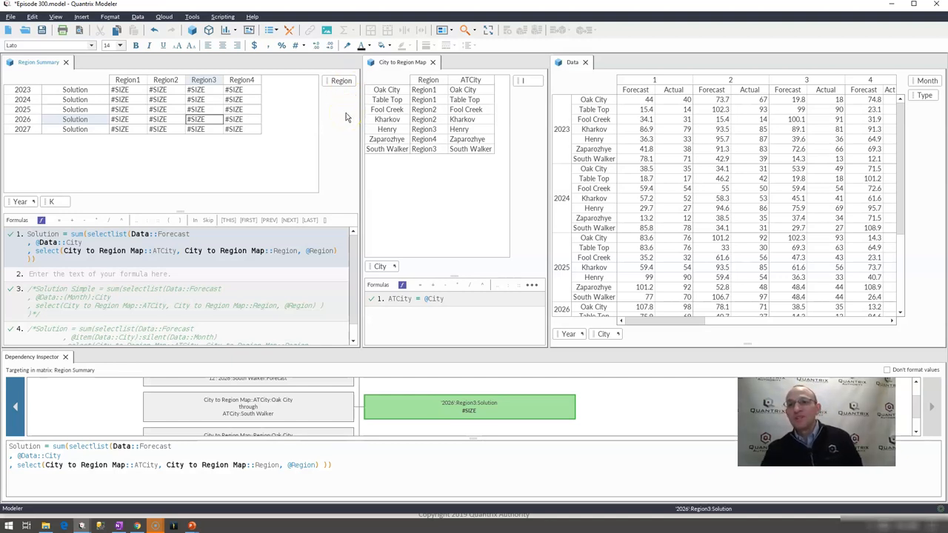